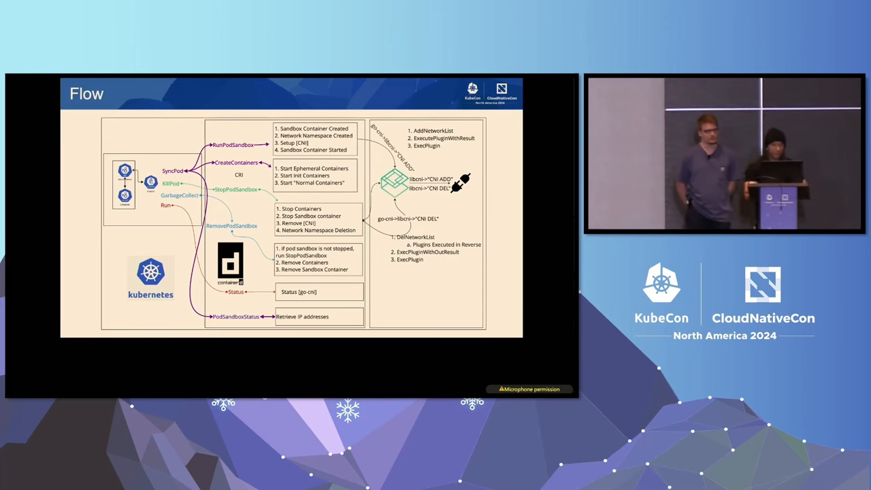
- Advance from the Flow diagram slide to the CNI 1.X Updates slide
key("Right")
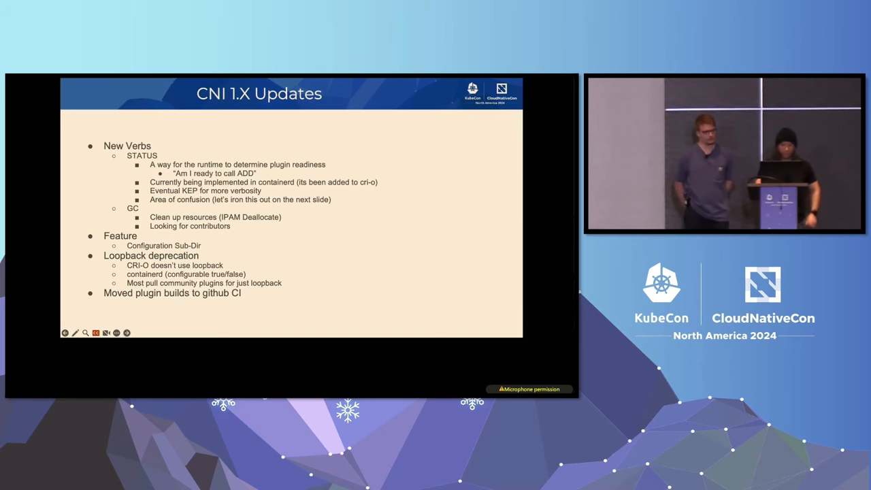
- Advance through the PodSandbox and node Status Clarification slides to the CNI vNext/Future slide
key("Right")
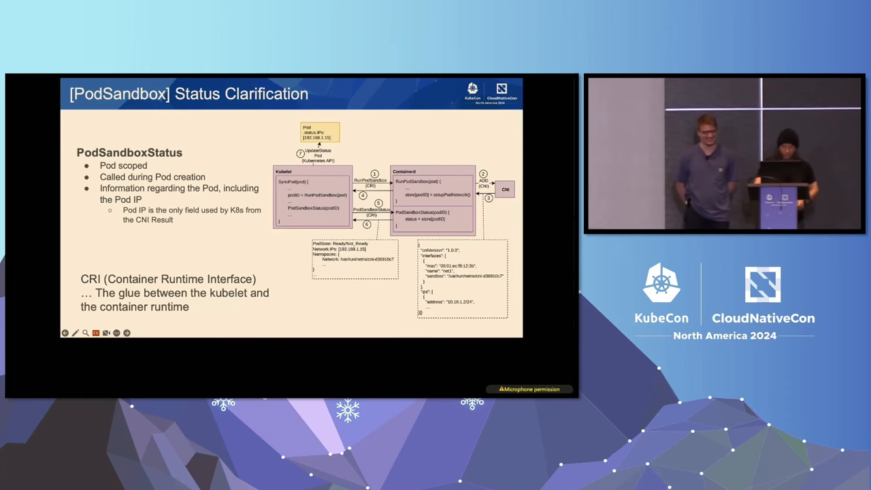
key("Right")
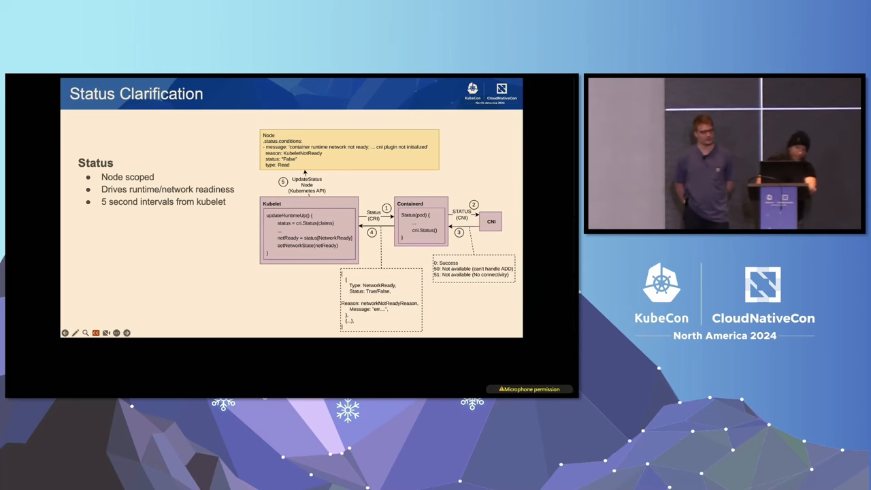
key("Right")
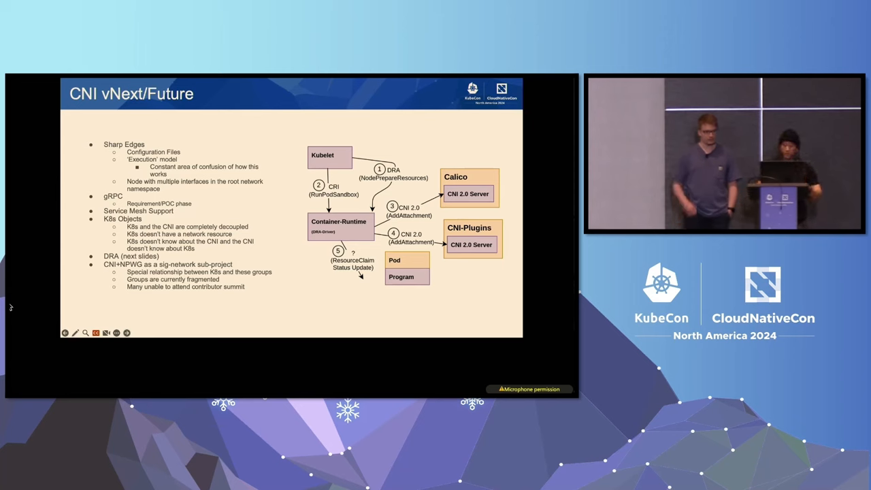
mouse_move(11, 294)
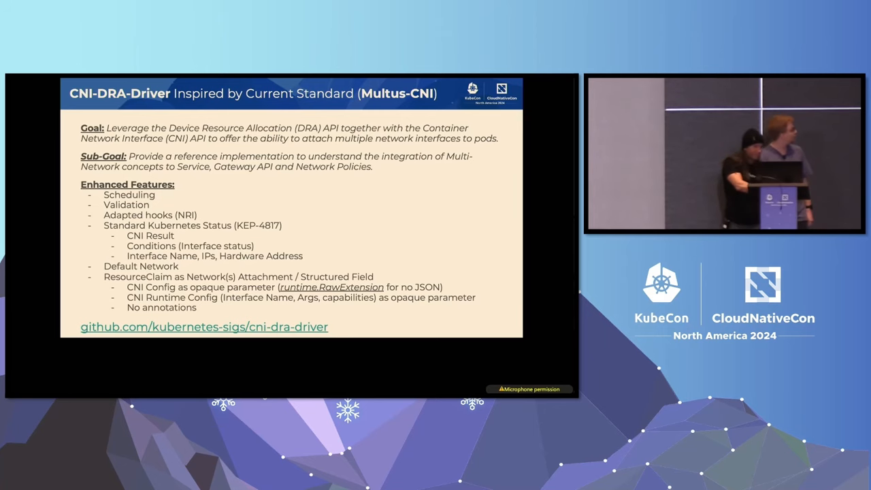
- Advance from the CNI-DRA-Driver Multus-inspired slide to the Improvement Areas slide
key("Right")
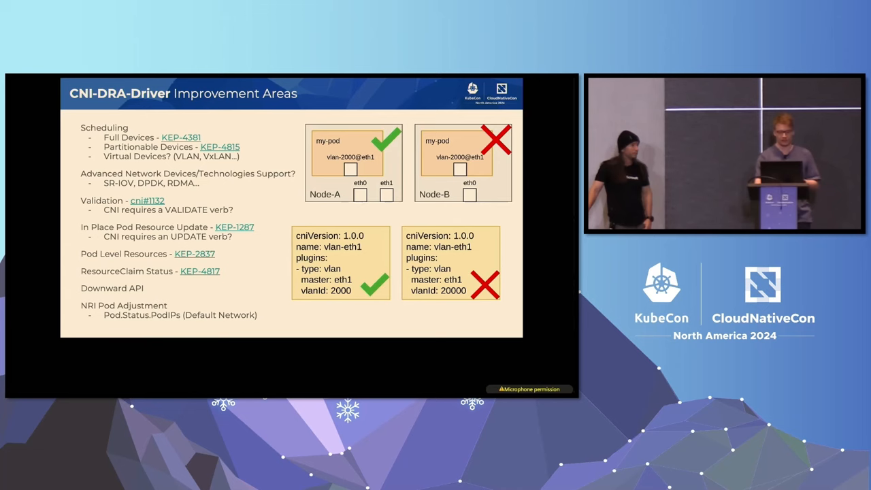
- Show the Network Interface slide comparing Multus-CNI with the CNI-DRA-Driver version
key("Right")
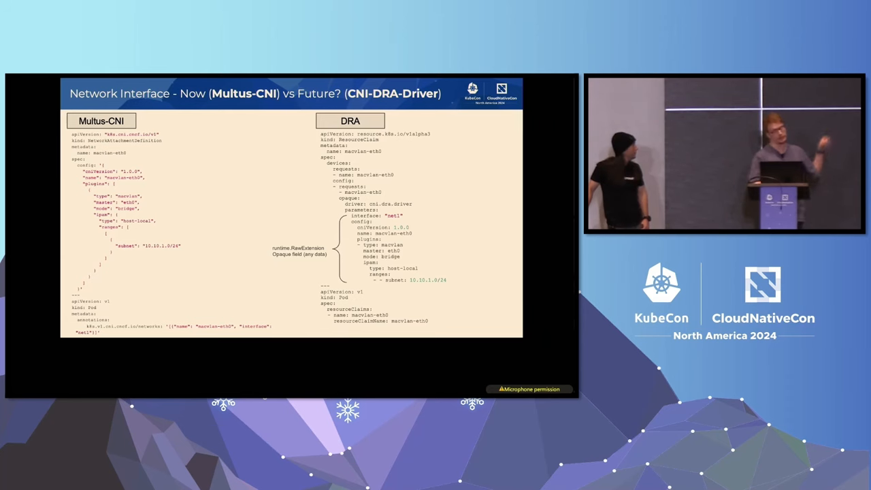
- Show the Network Interface Status slide comparing Multus-CNI with CNI-DRA-Driver output
key("right")
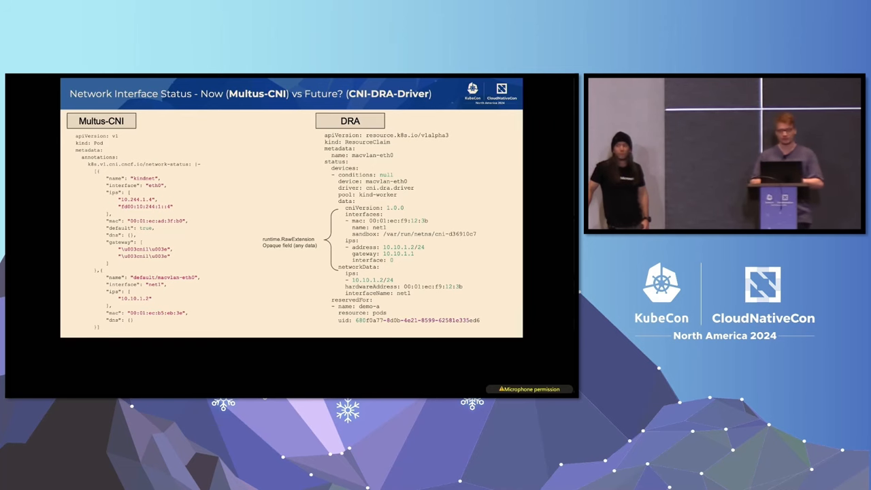
key("Right")
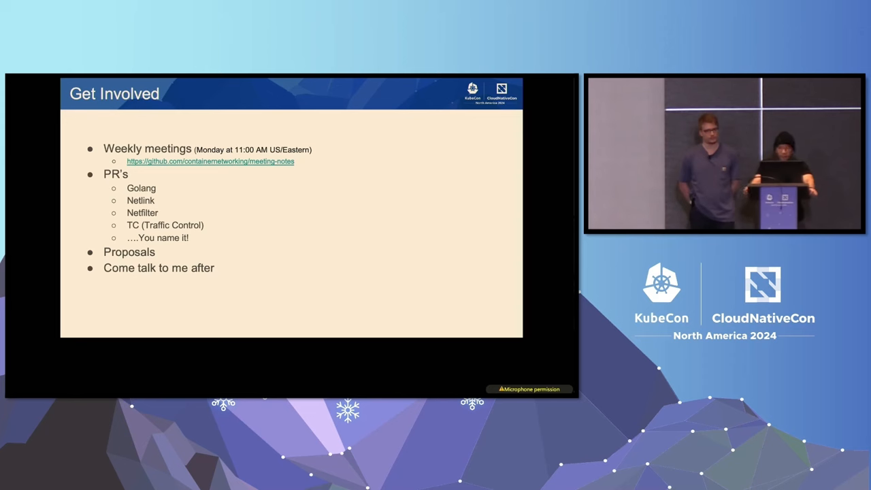
- Advance from the Get Involved slide to the 'Help us grow with feedback!' QR code slide
key("Right")
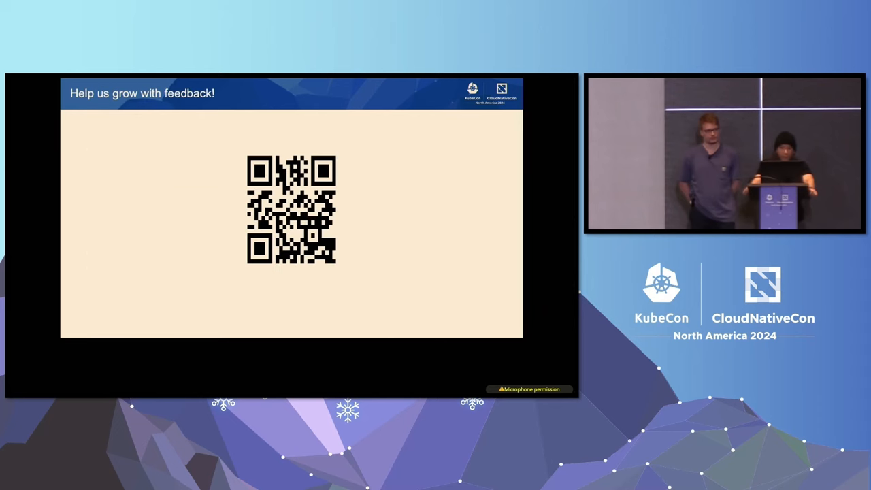